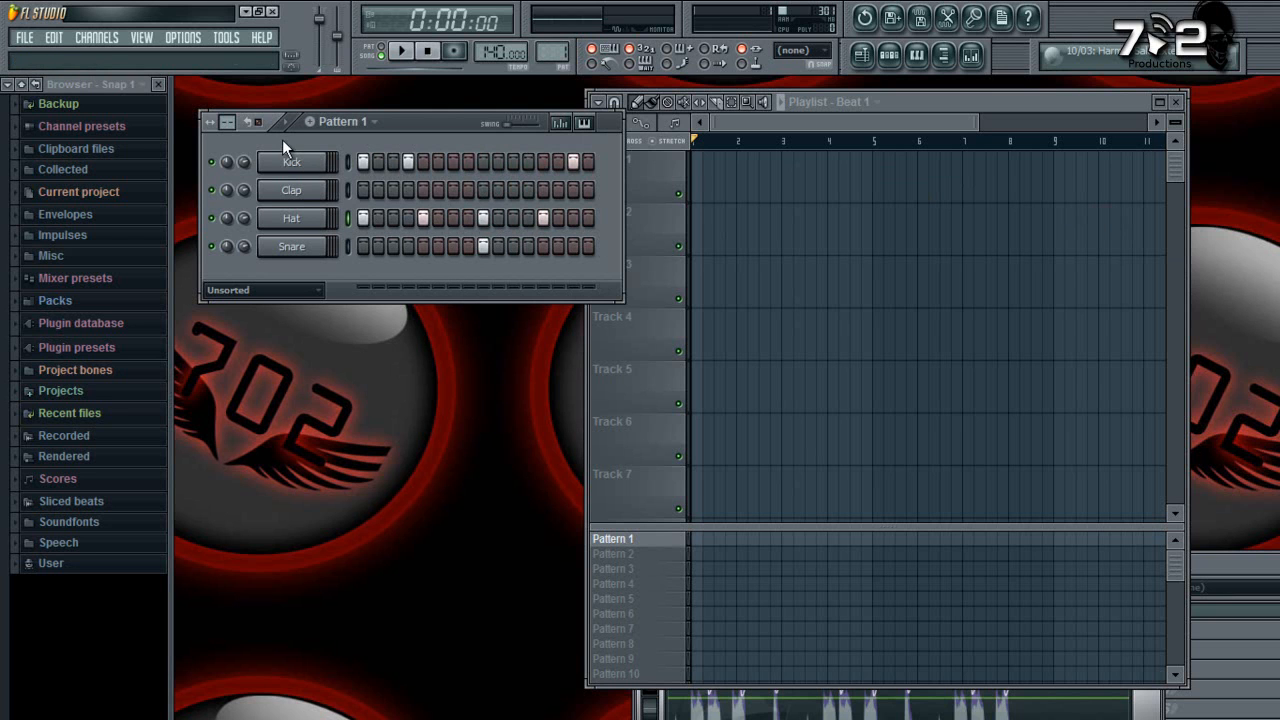
pyautogui.moveTo(292, 140)
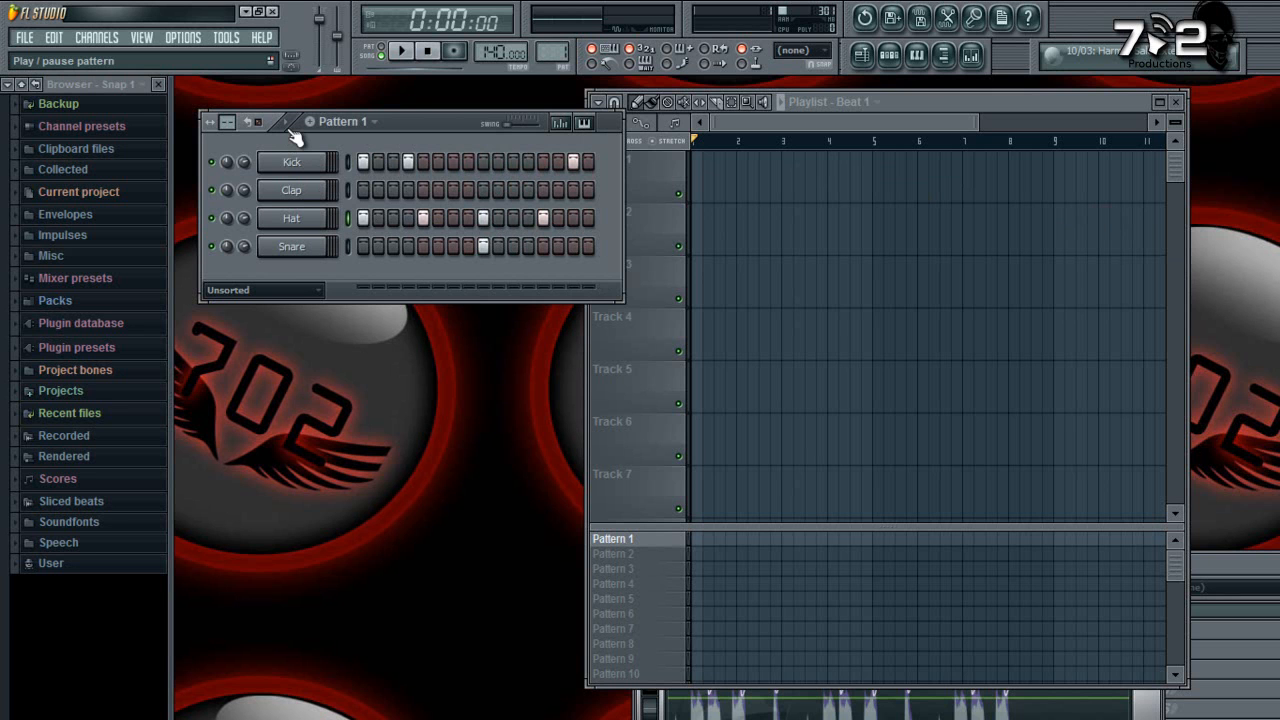
# Preview the drum pattern, then begin a Wave file export.
pyautogui.click(400, 52)
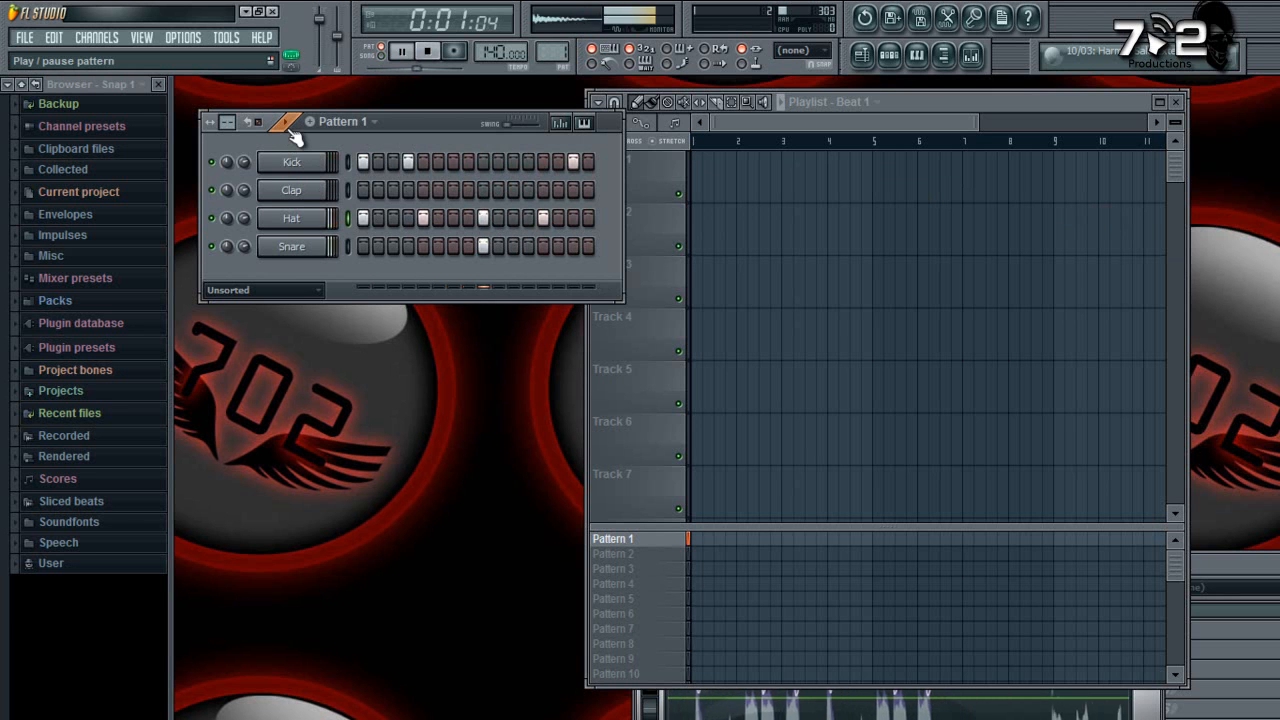
pyautogui.click(428, 50)
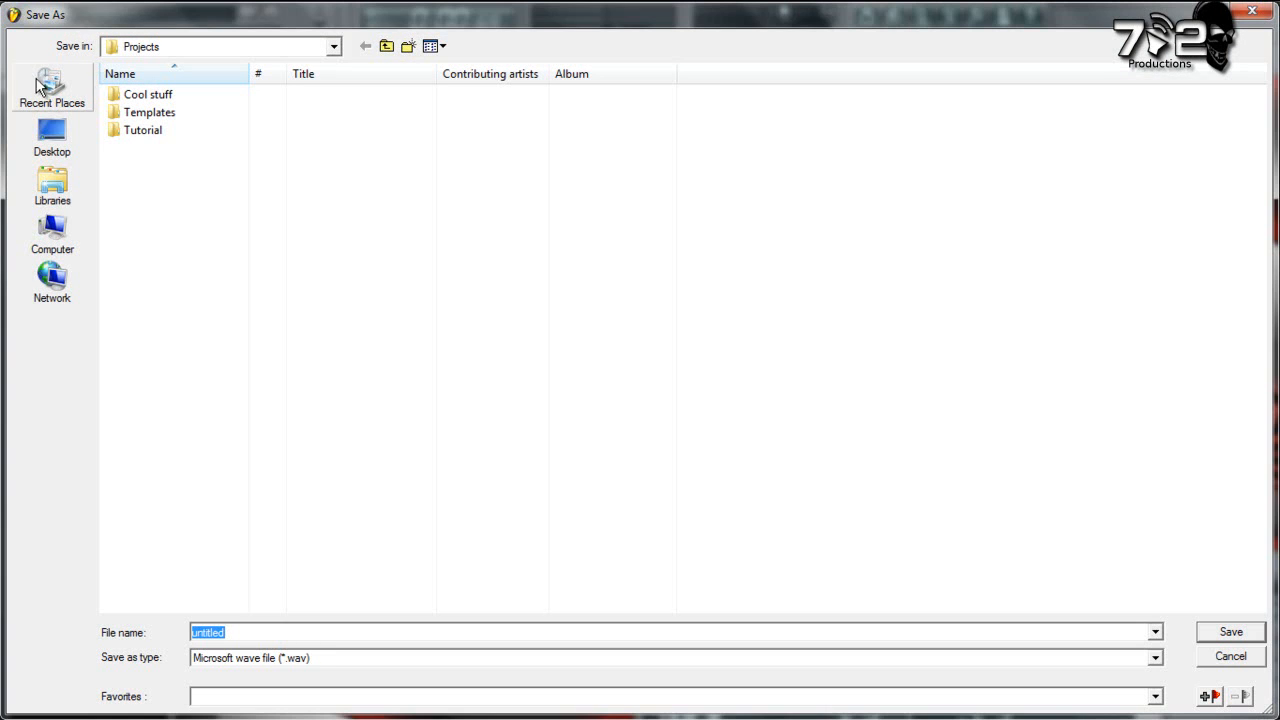
# Save the export as Beat 2 on the Desktop and start rendering it to WAV.
pyautogui.click(52, 136)
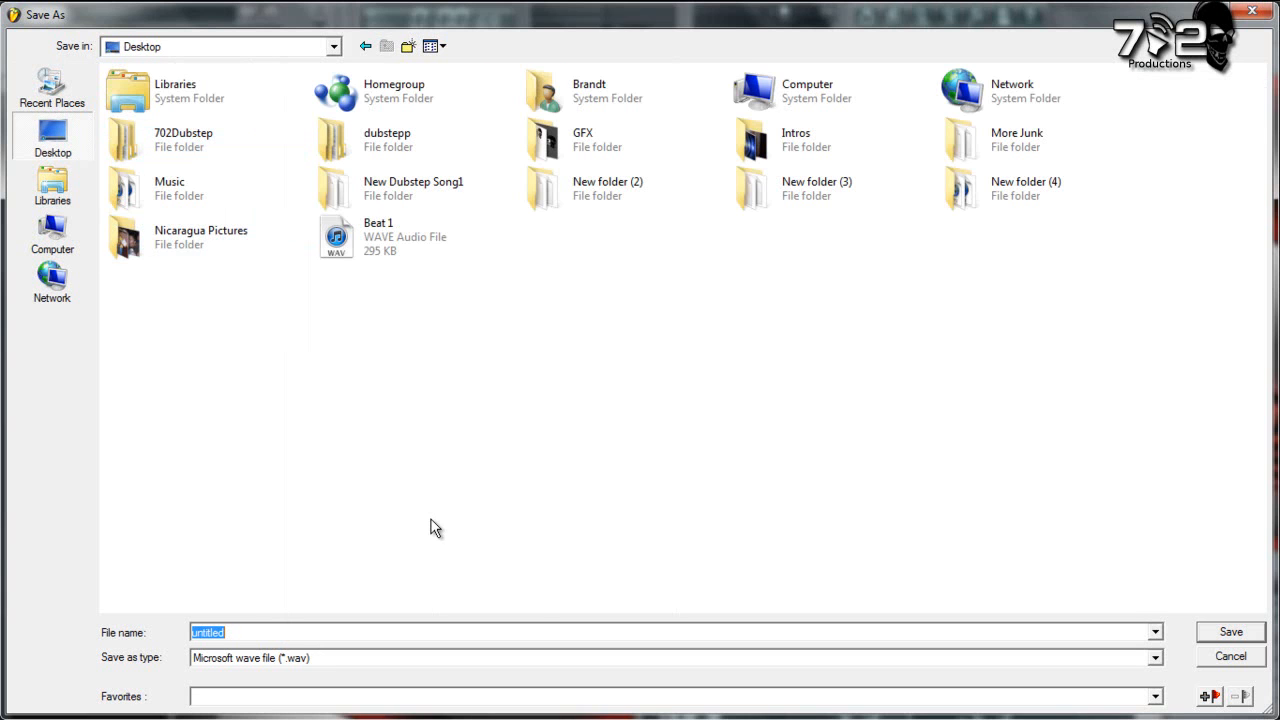
pyautogui.write('Bewat')
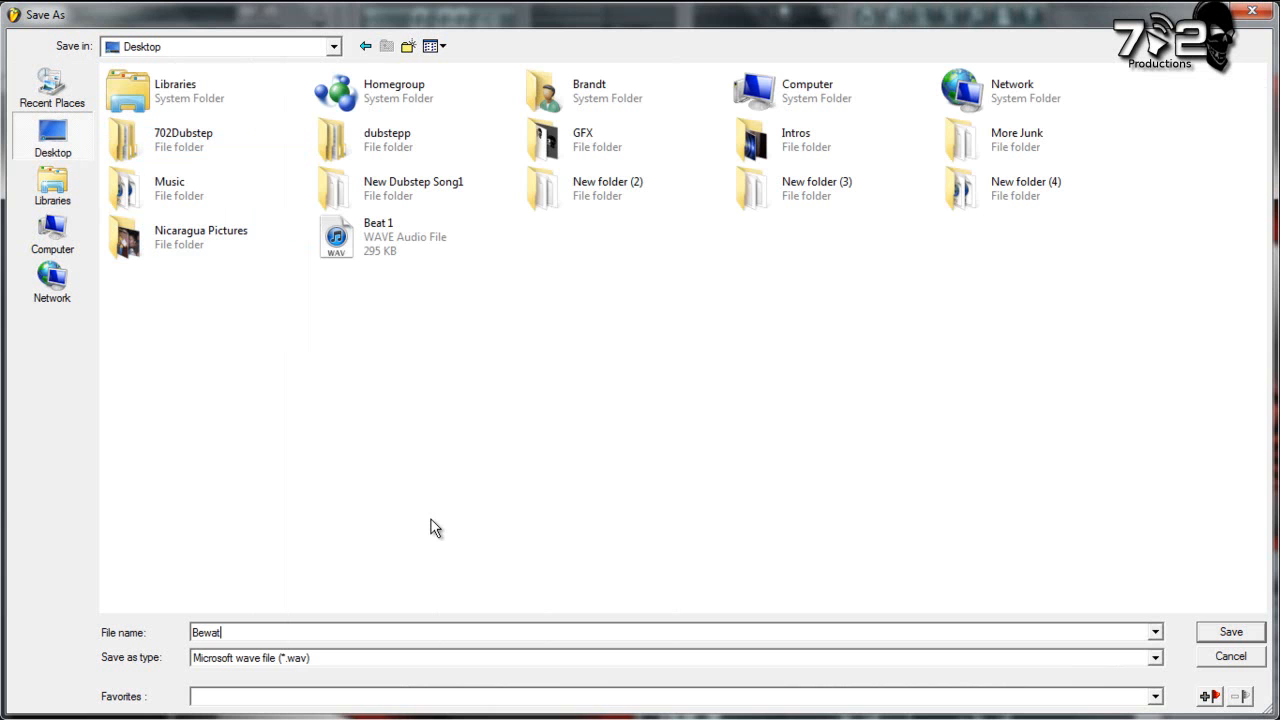
pyautogui.write('Beat 2')
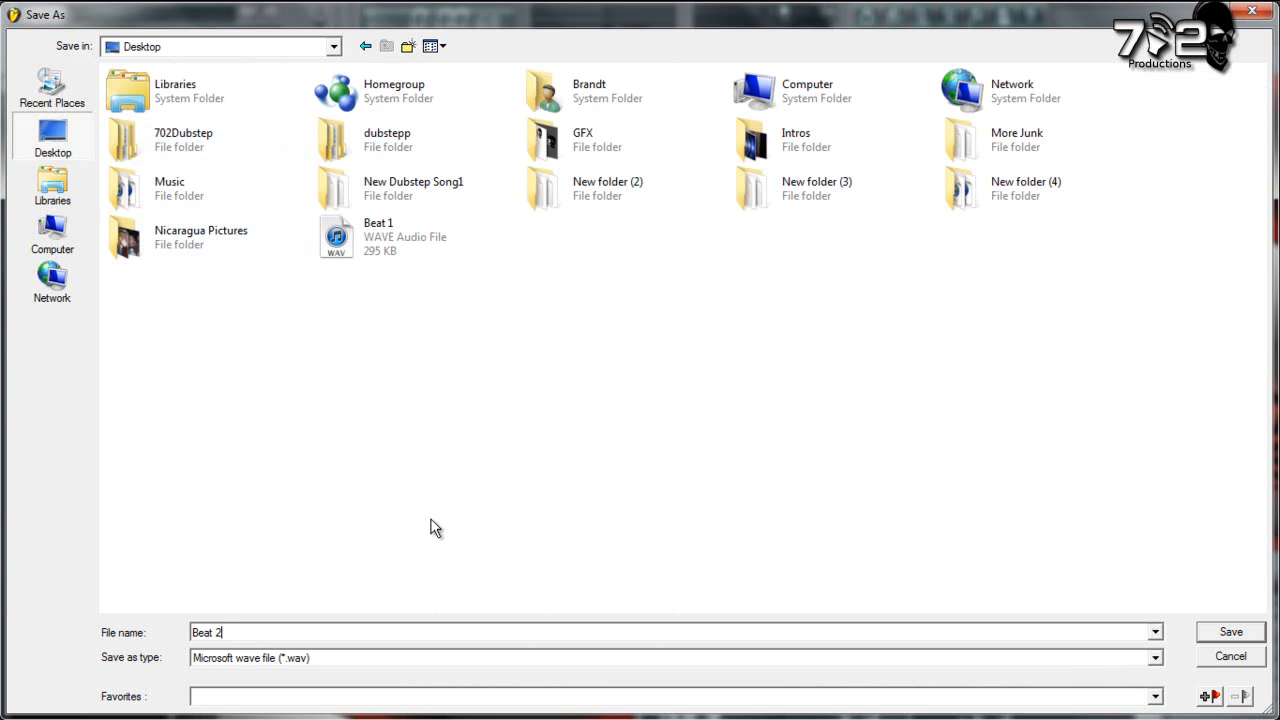
pyautogui.click(1230, 632)
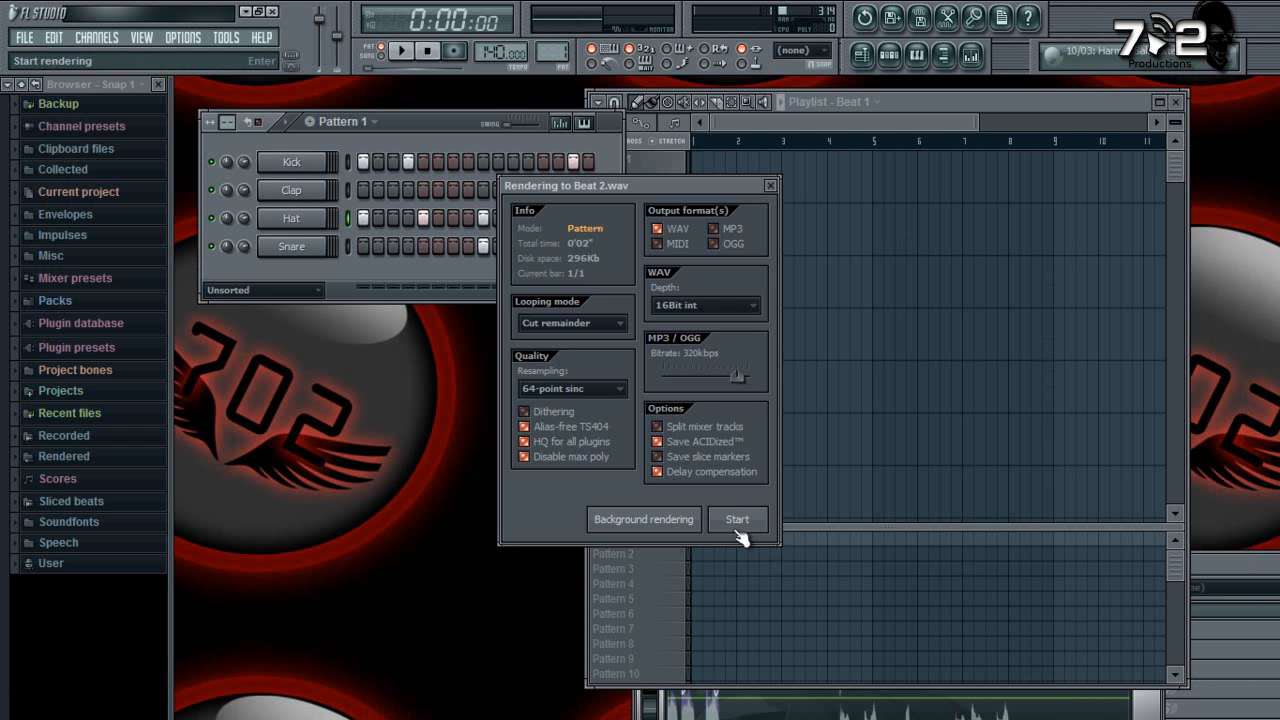
pyautogui.click(736, 520)
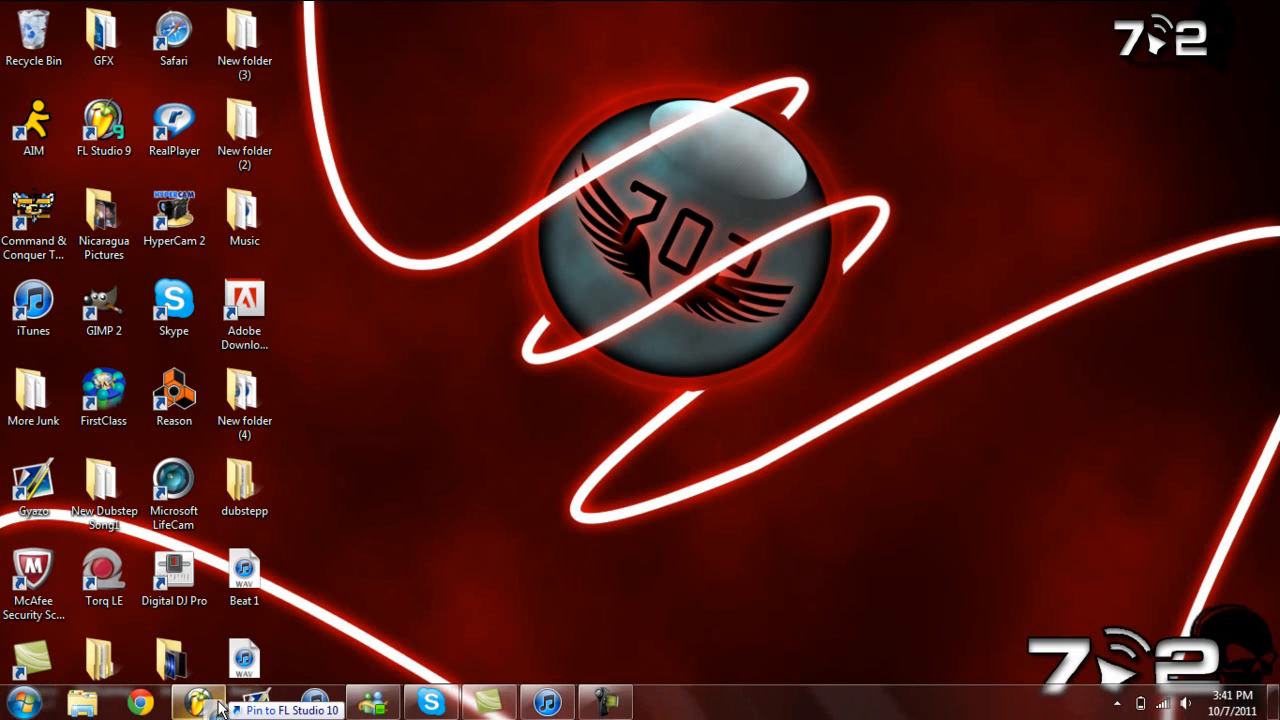
# Restore FL Studio, play the song with the Beat 2 clips, then return to the drum pattern.
pyautogui.click(198, 704)
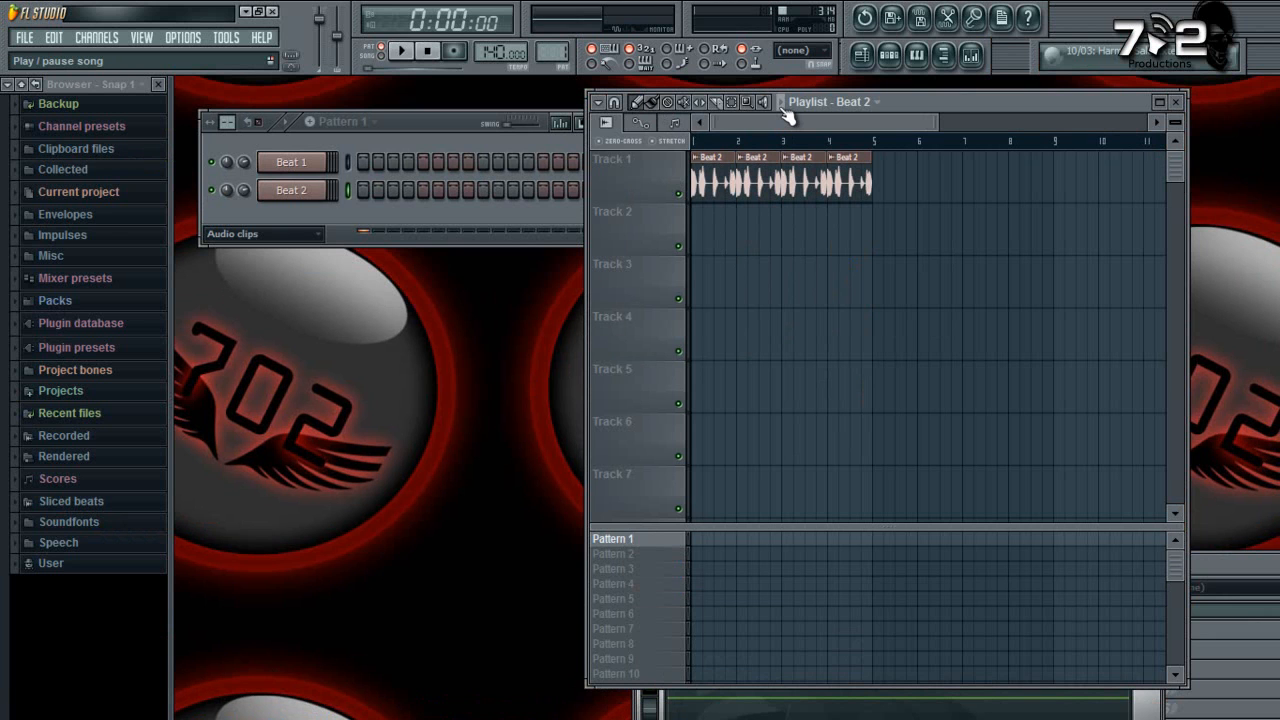
pyautogui.click(400, 50)
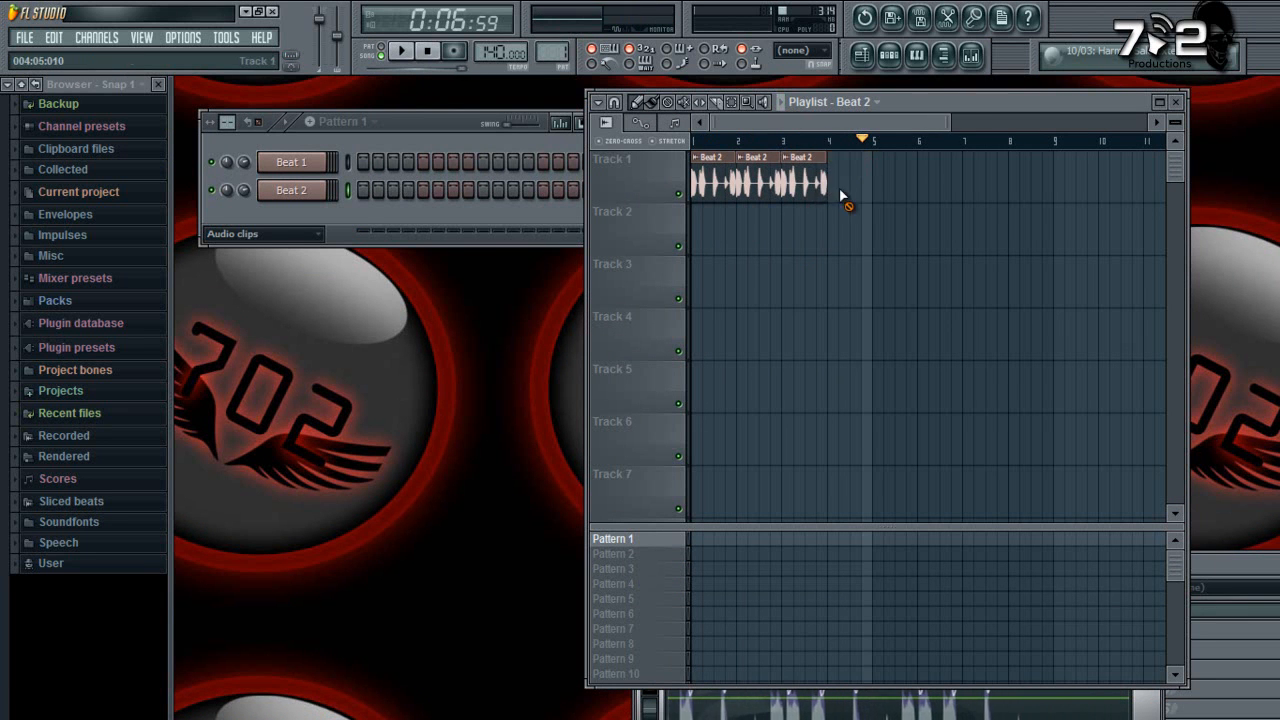
pyautogui.click(264, 232)
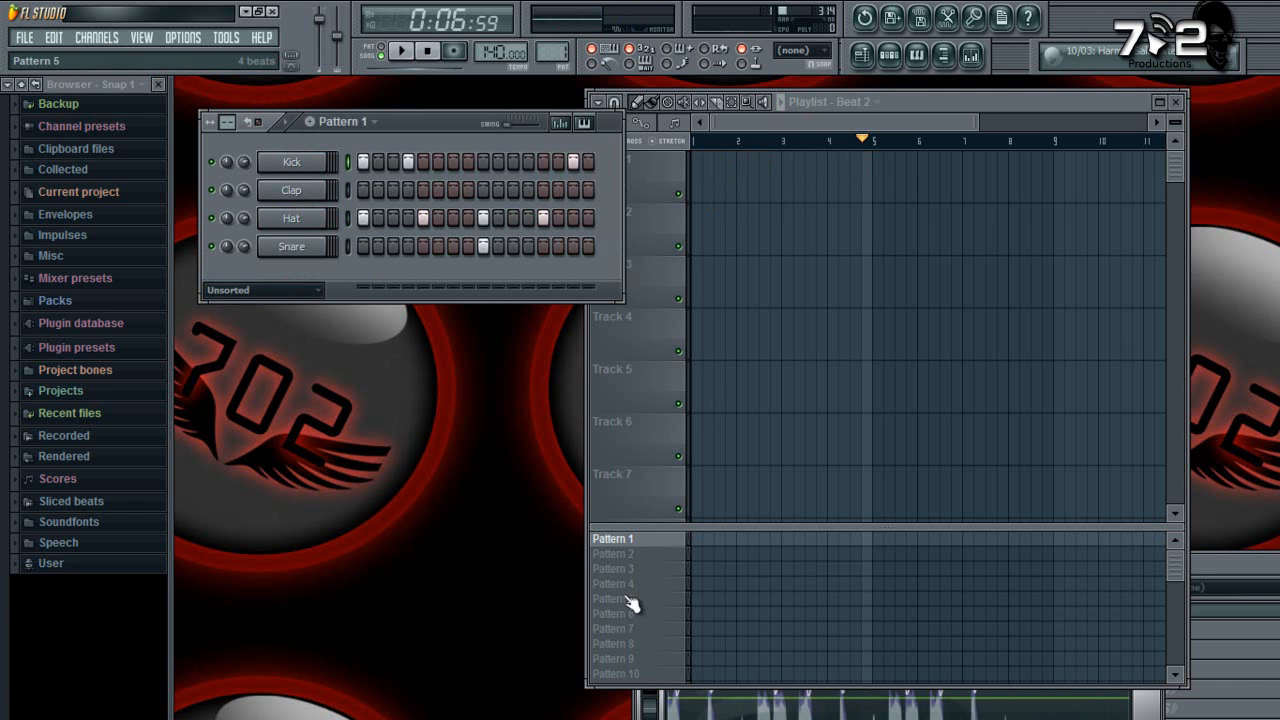
# Add an FL Keys channel in Pattern 2 and accept a riff-machine melody in its piano roll.
pyautogui.click(612, 552)
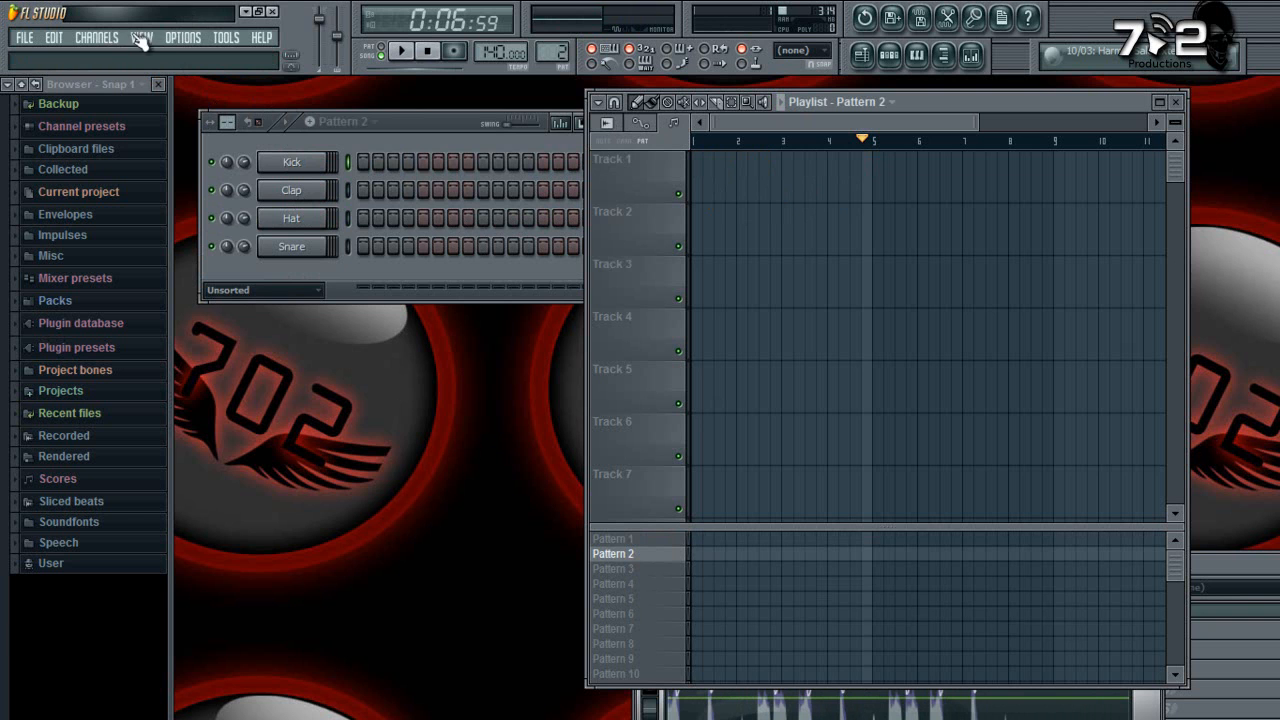
pyautogui.click(96, 36)
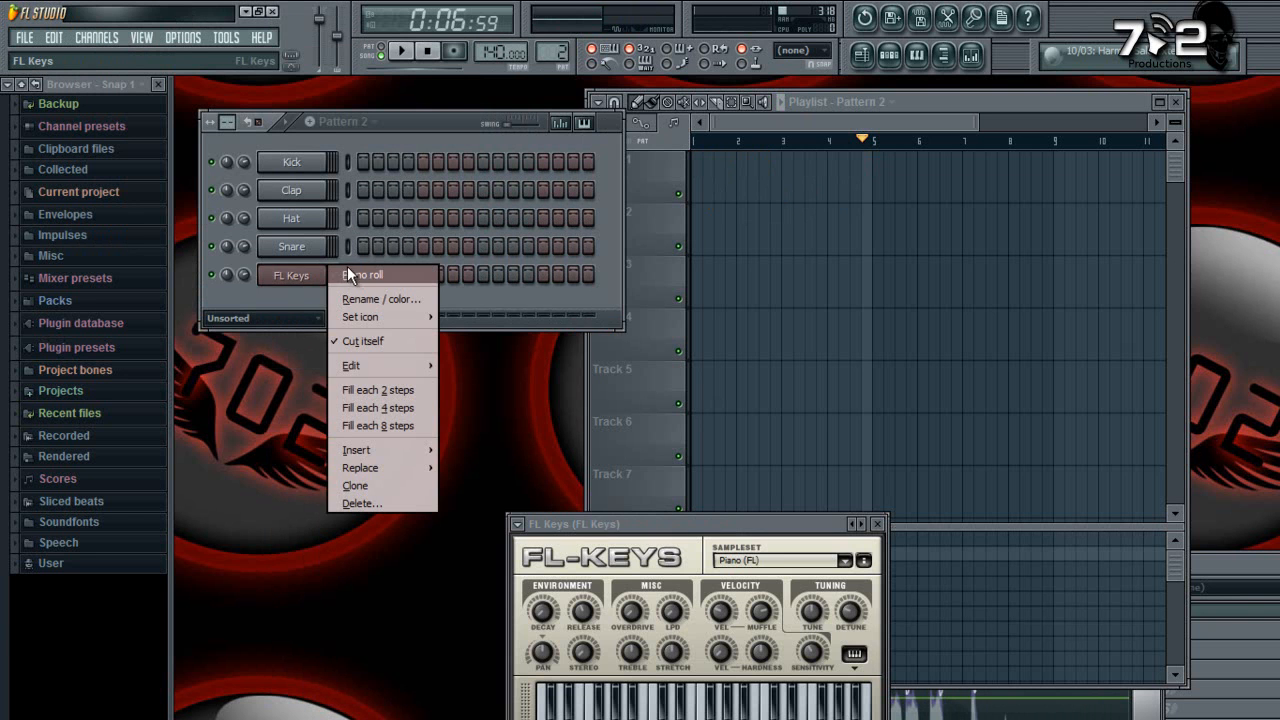
pyautogui.click(360, 274)
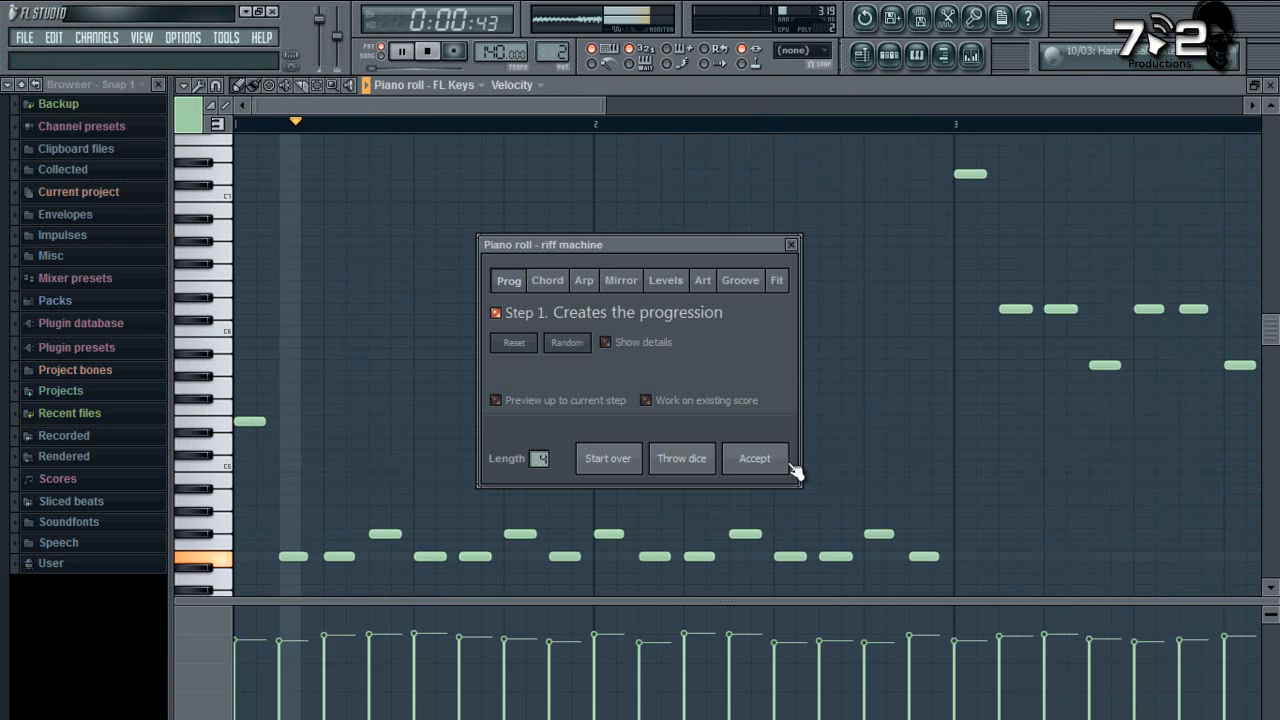
pyautogui.click(754, 458)
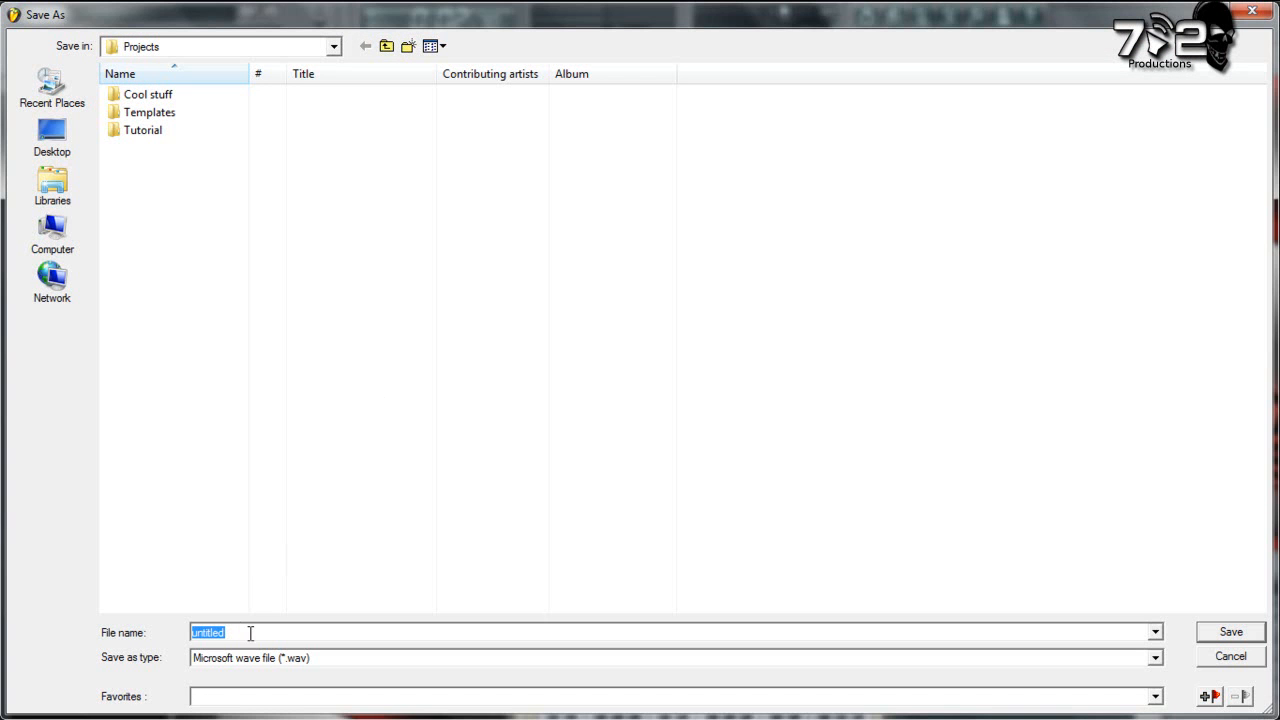
# Save the melody export as a WAV named Melody on the Desktop.
pyautogui.click(52, 136)
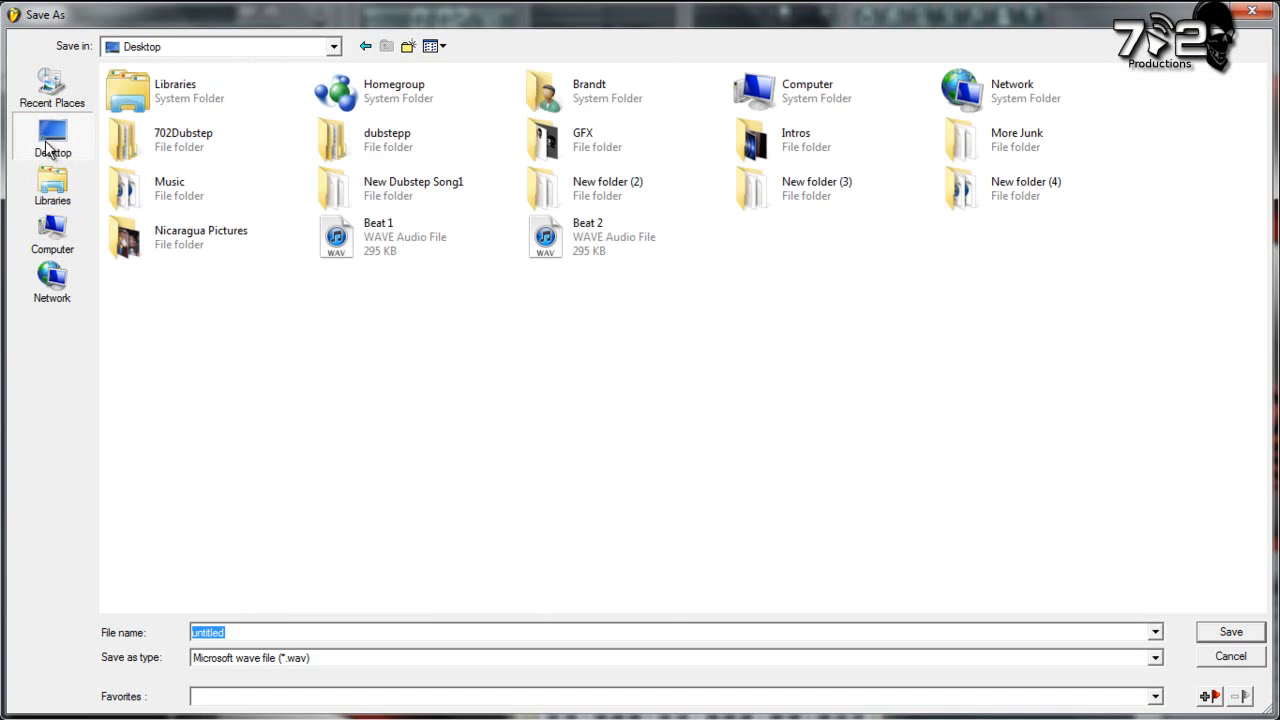
pyautogui.moveTo(464, 376)
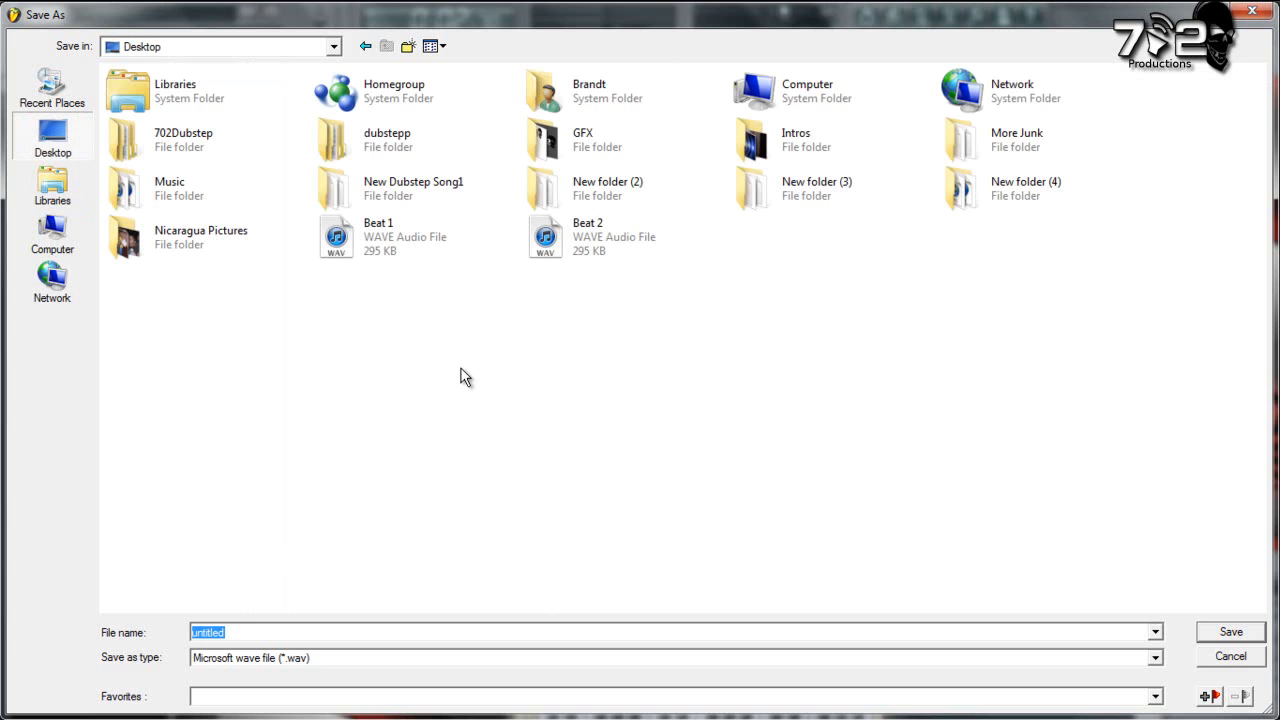
pyautogui.write('Melody')
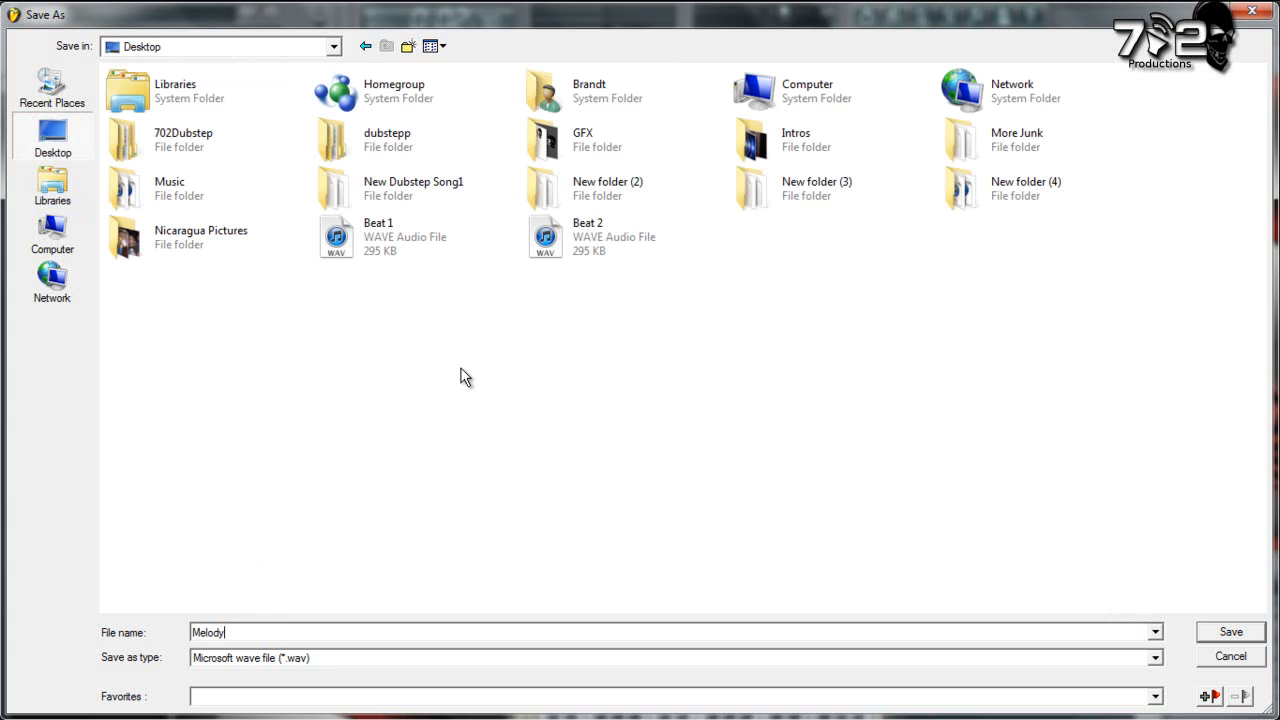
pyautogui.click(1230, 632)
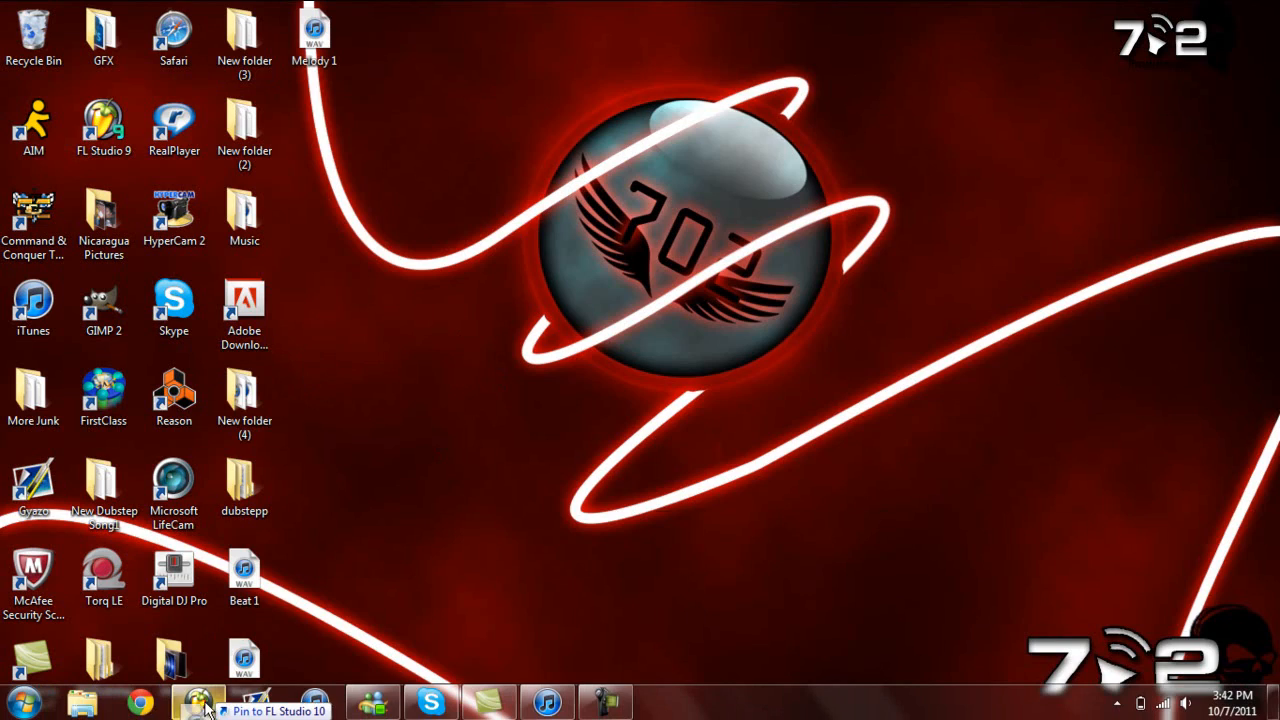
# Lay Beat 2 four times along Track 2 beneath Melody 1 and play the song.
pyautogui.click(196, 700)
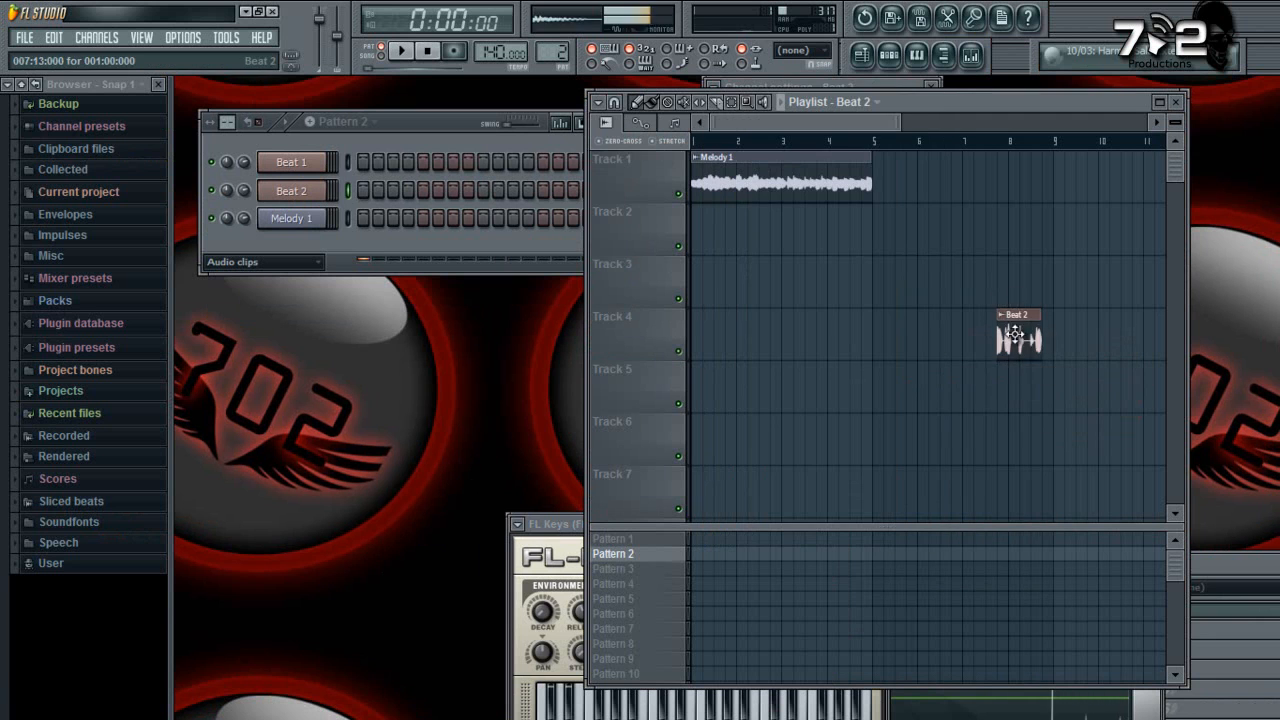
pyautogui.moveTo(1018, 336); pyautogui.dragTo(712, 228)
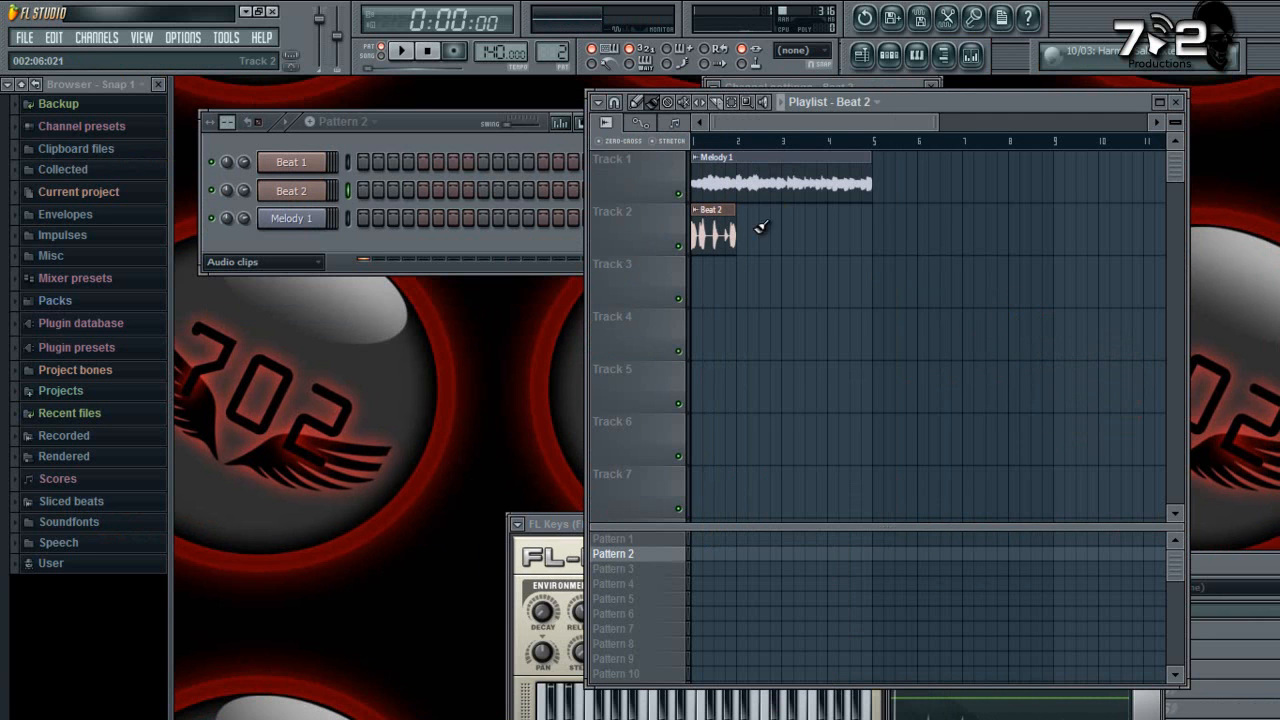
pyautogui.moveTo(740, 230); pyautogui.dragTo(860, 230)
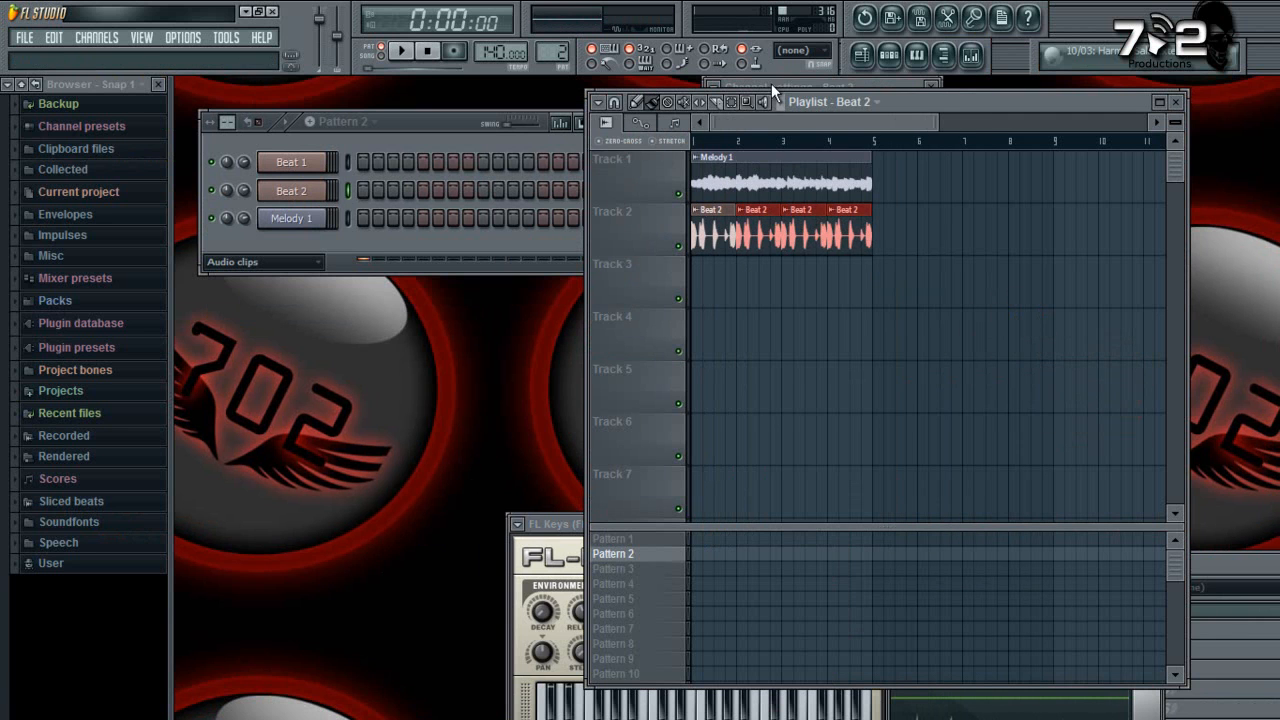
pyautogui.click(400, 50)
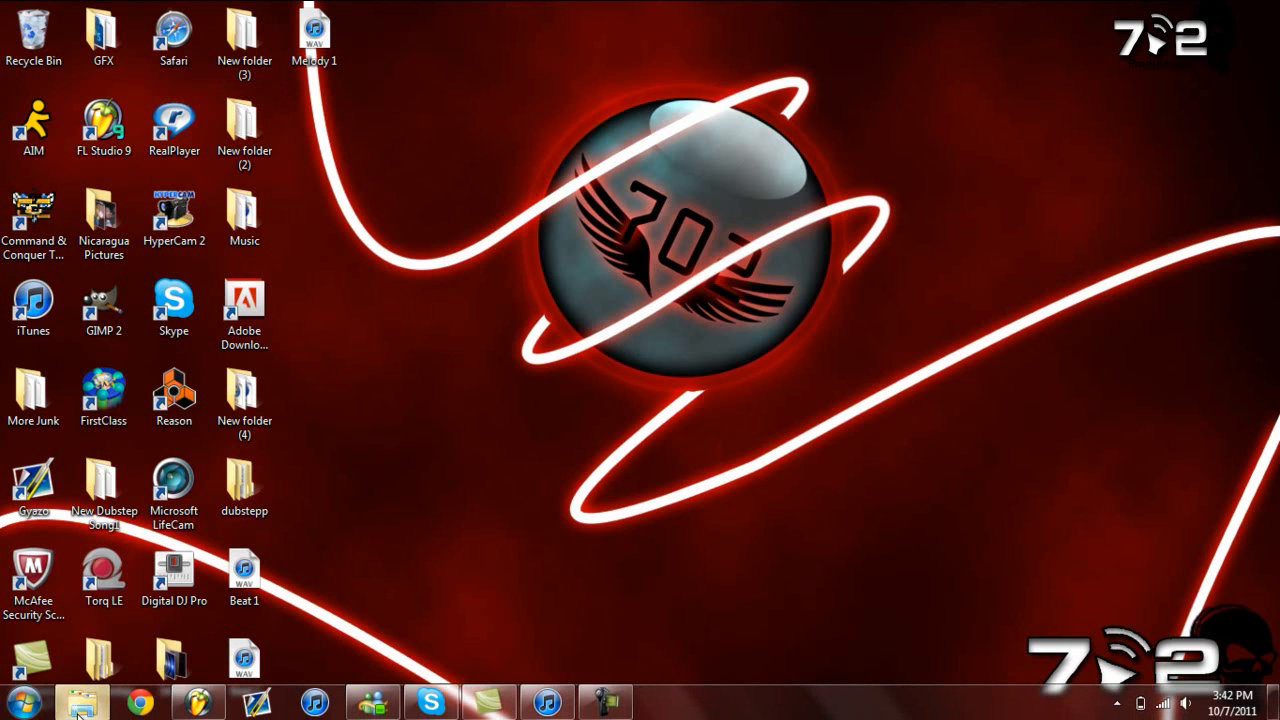
# Browse to C:\Program Files (x86)\Image-Line\FL Studio 10\Data\Patches\Clipboard files in Explorer.
pyautogui.click(84, 702)
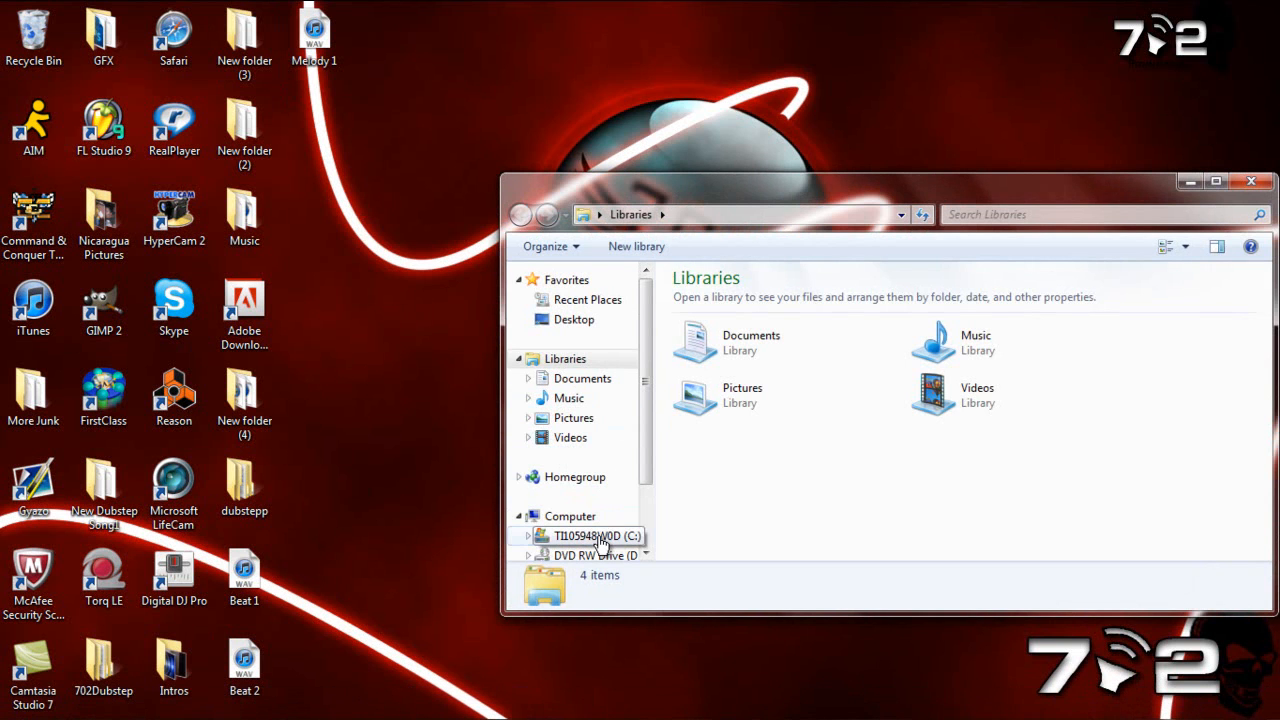
pyautogui.doubleClick(596, 536)
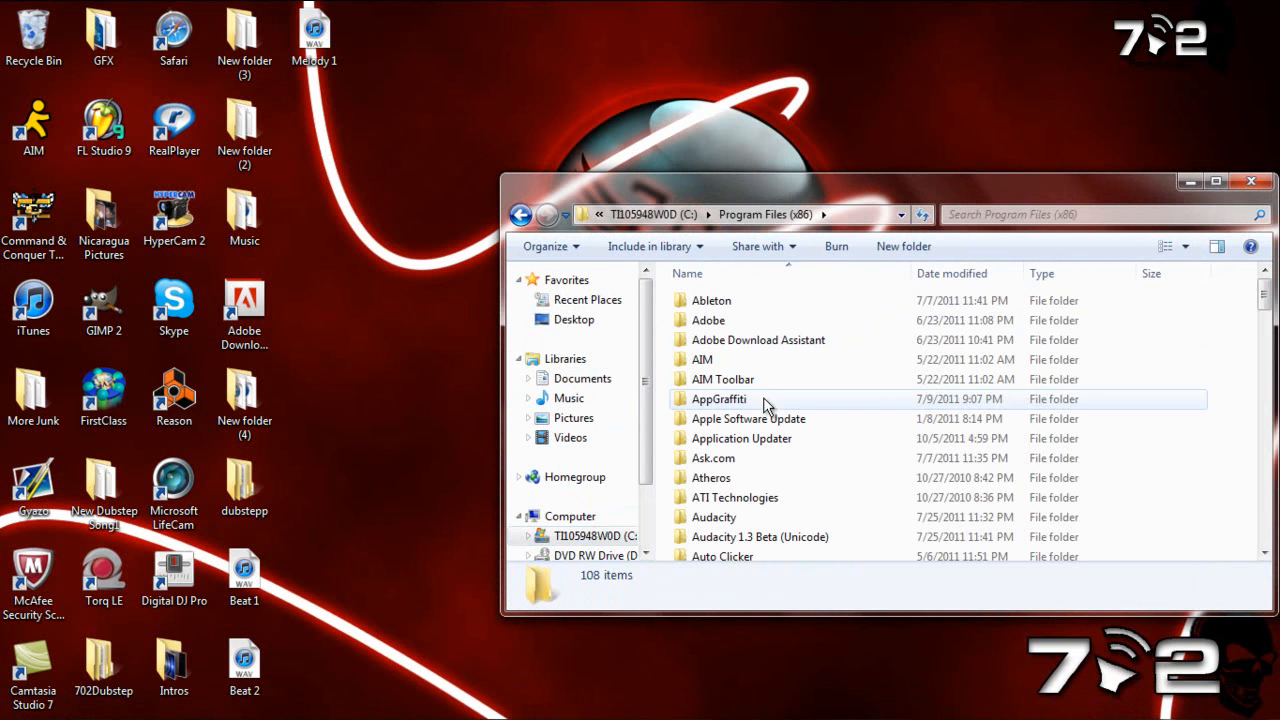
pyautogui.scroll(-3)
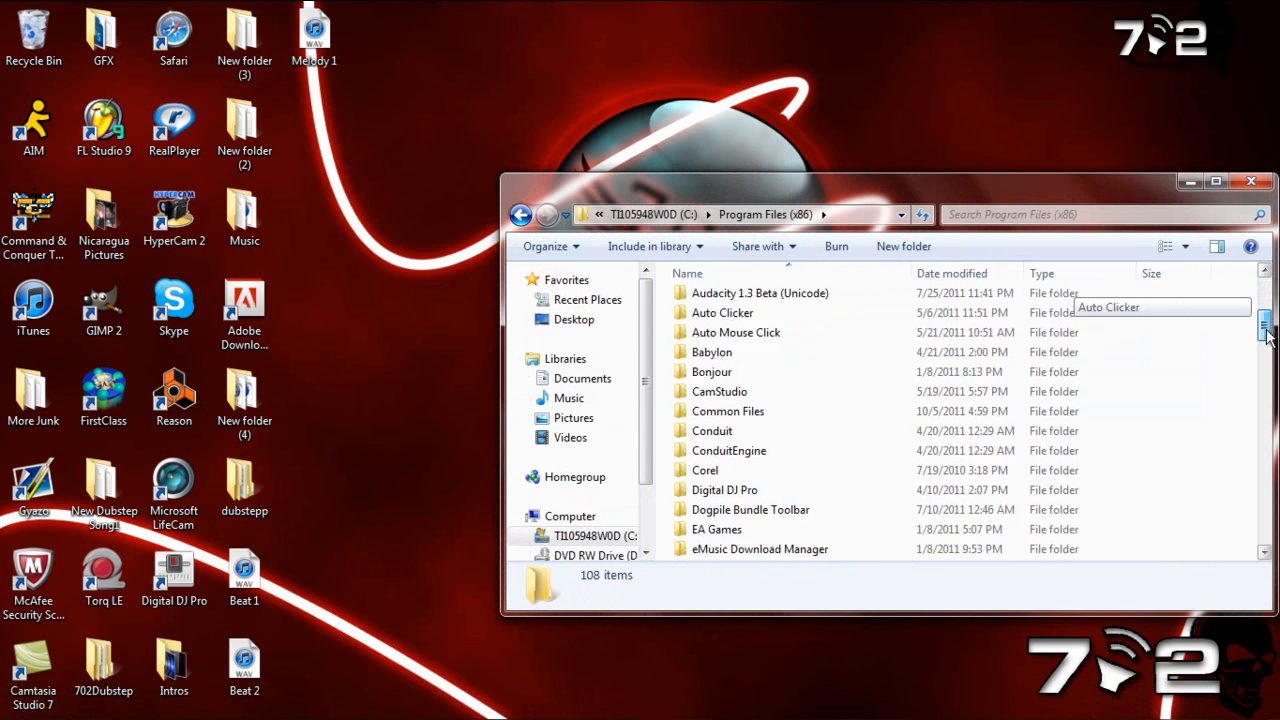
pyautogui.scroll(-3)
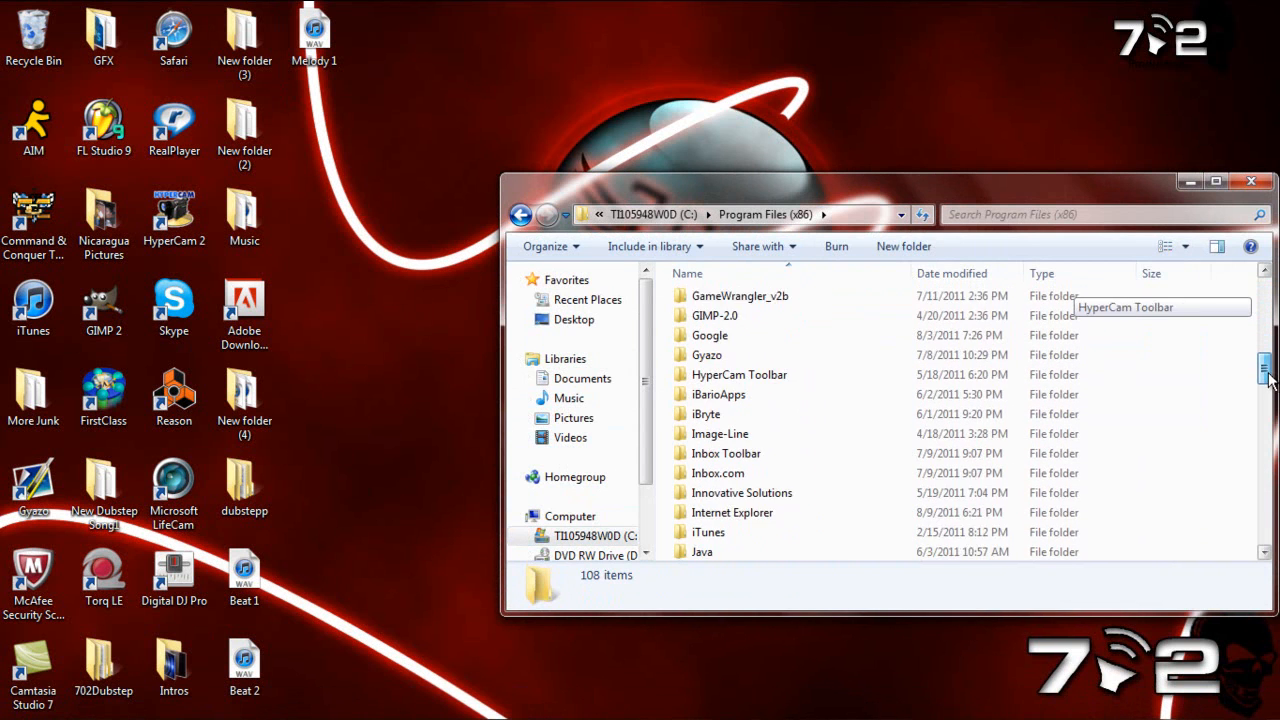
pyautogui.doubleClick(720, 432)
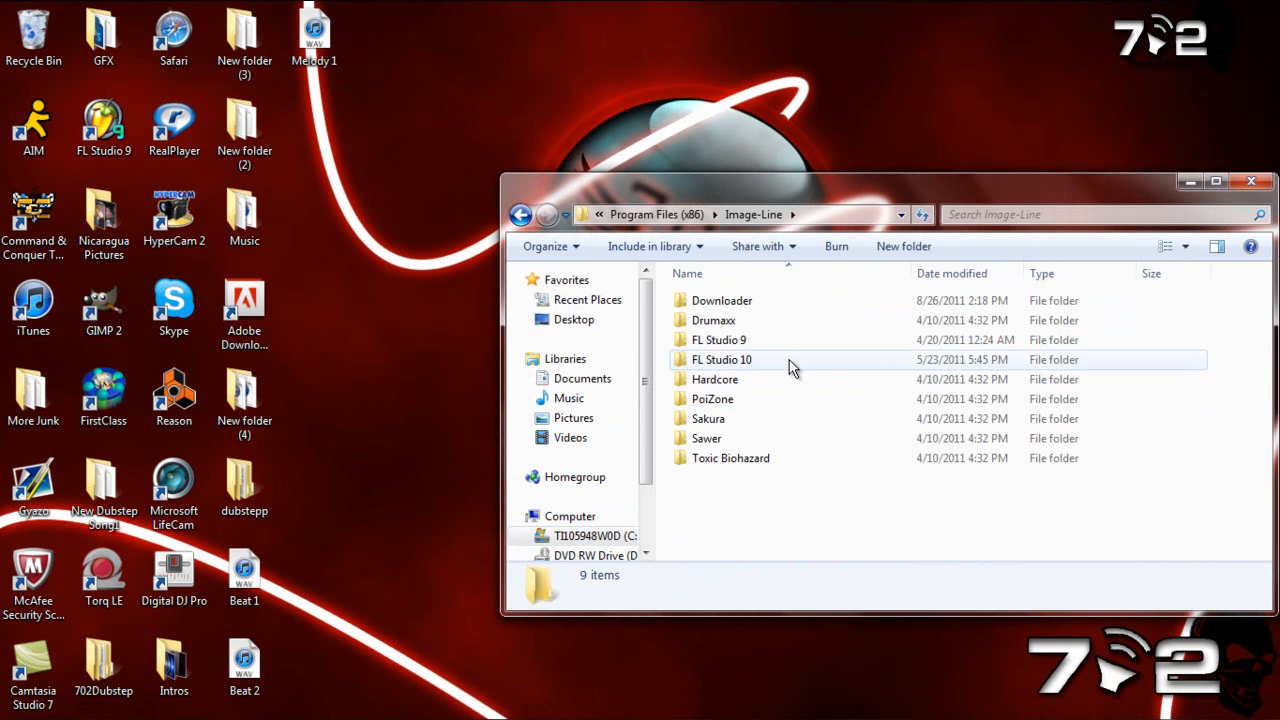
pyautogui.doubleClick(720, 360)
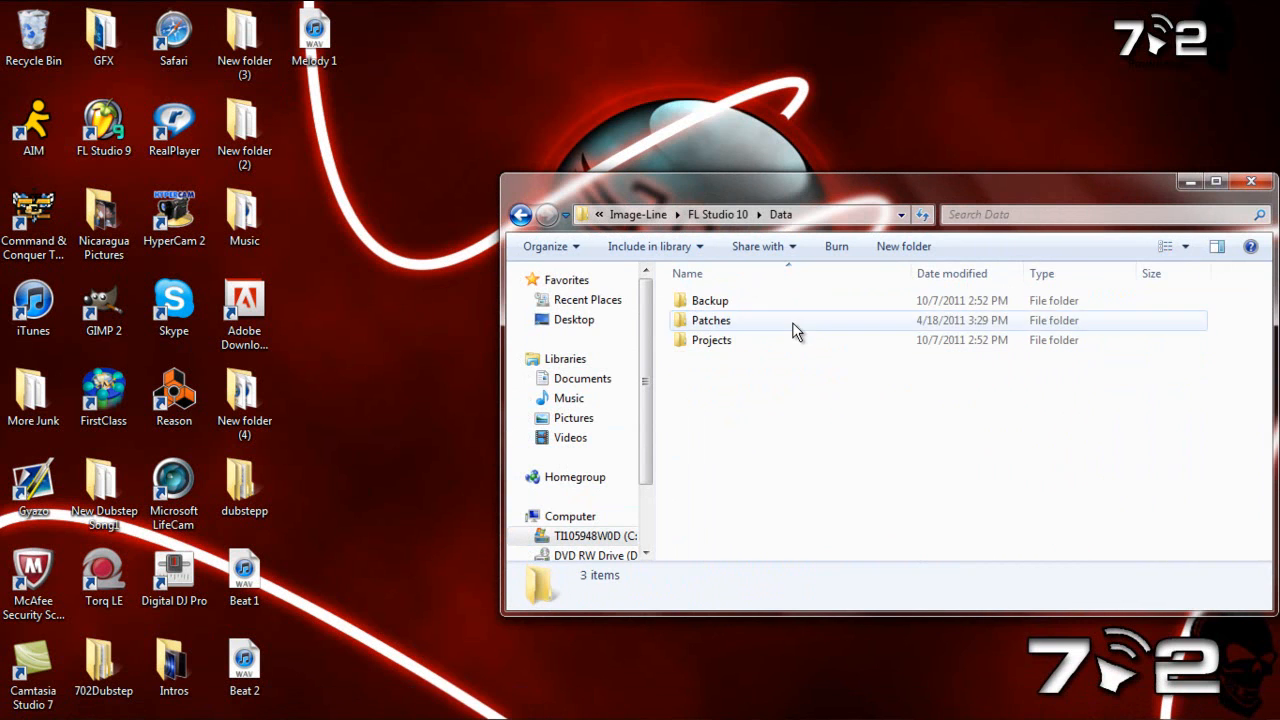
pyautogui.doubleClick(712, 320)
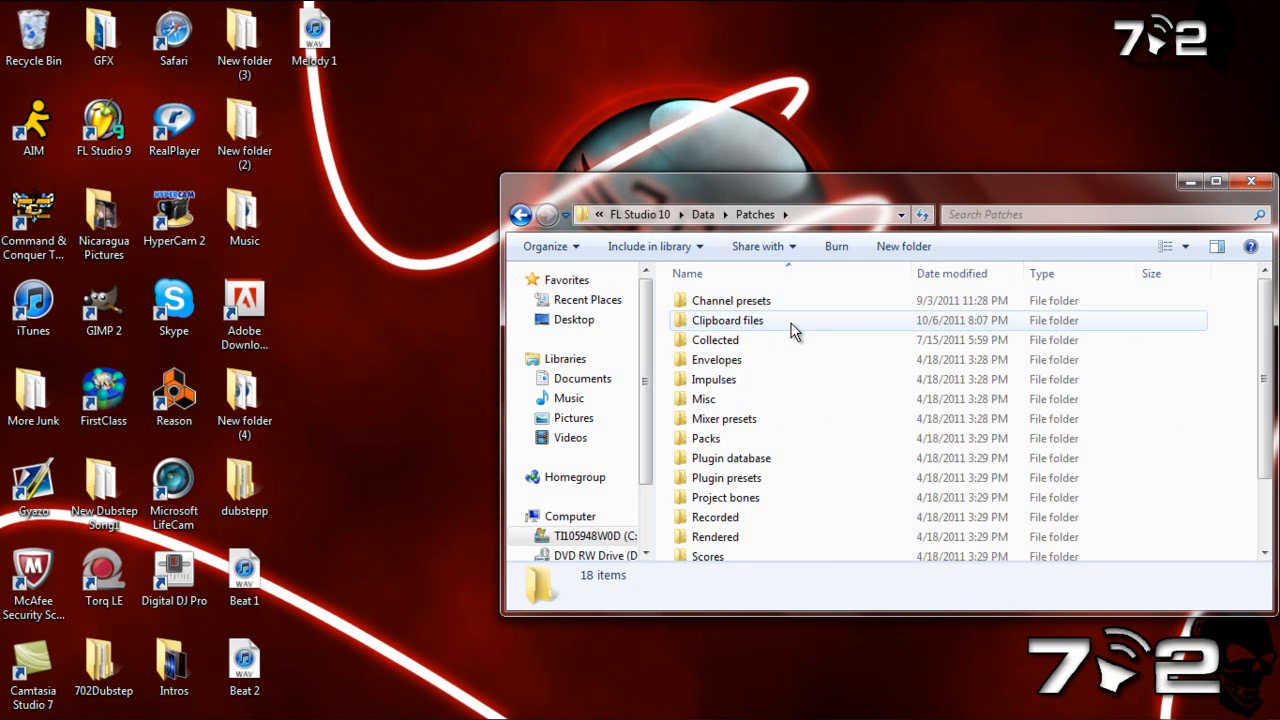
pyautogui.doubleClick(728, 320)
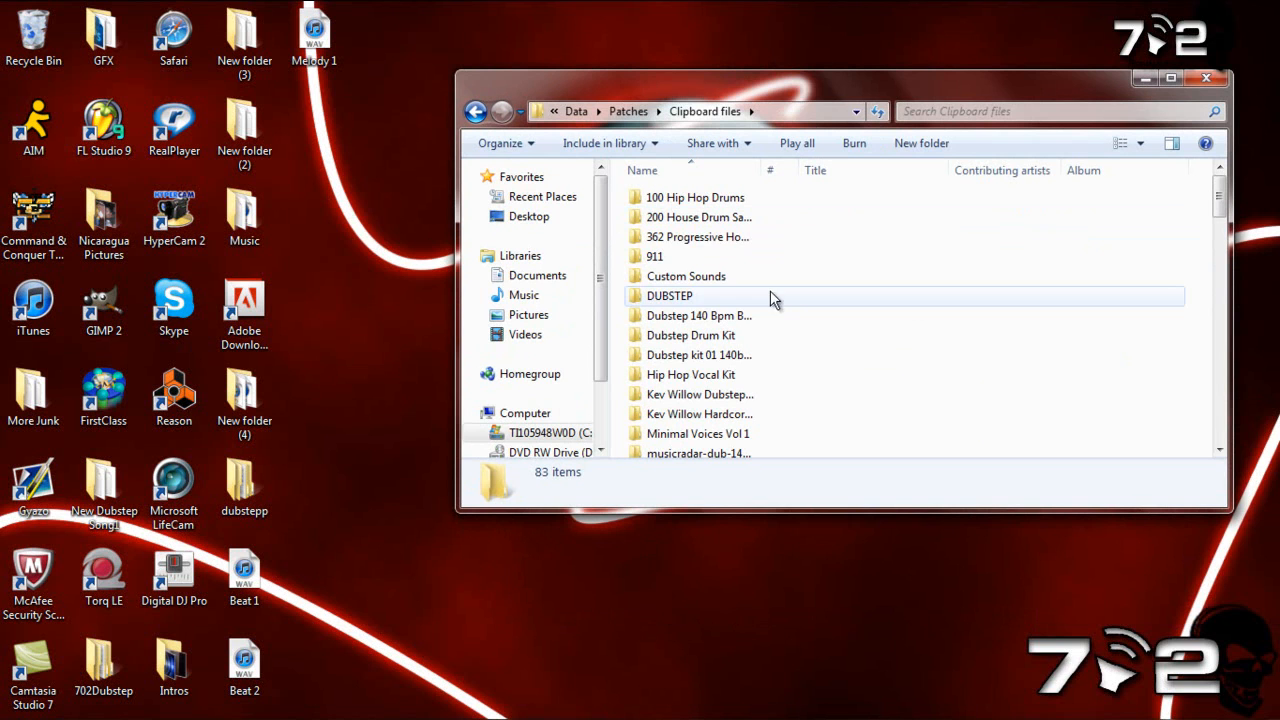
pyautogui.moveTo(276, 478)
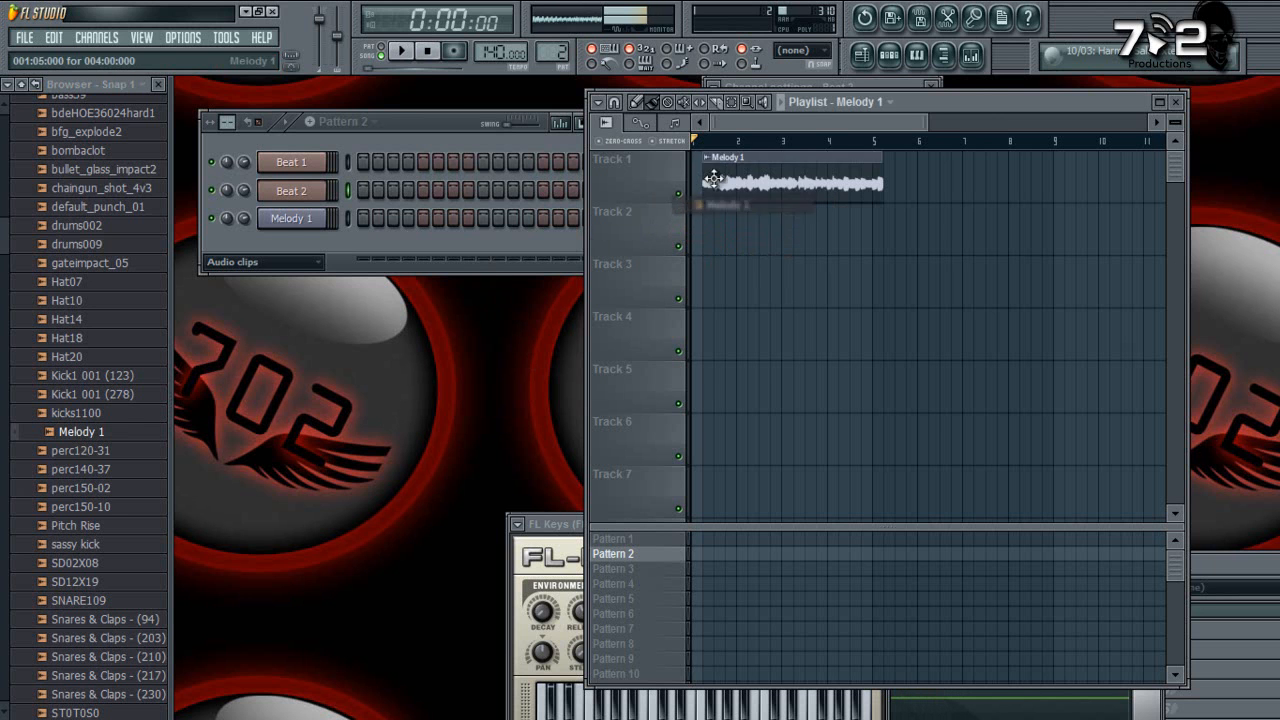
# Play the song with Melody 1 available in the browser's Clipboard files.
pyautogui.click(400, 50)
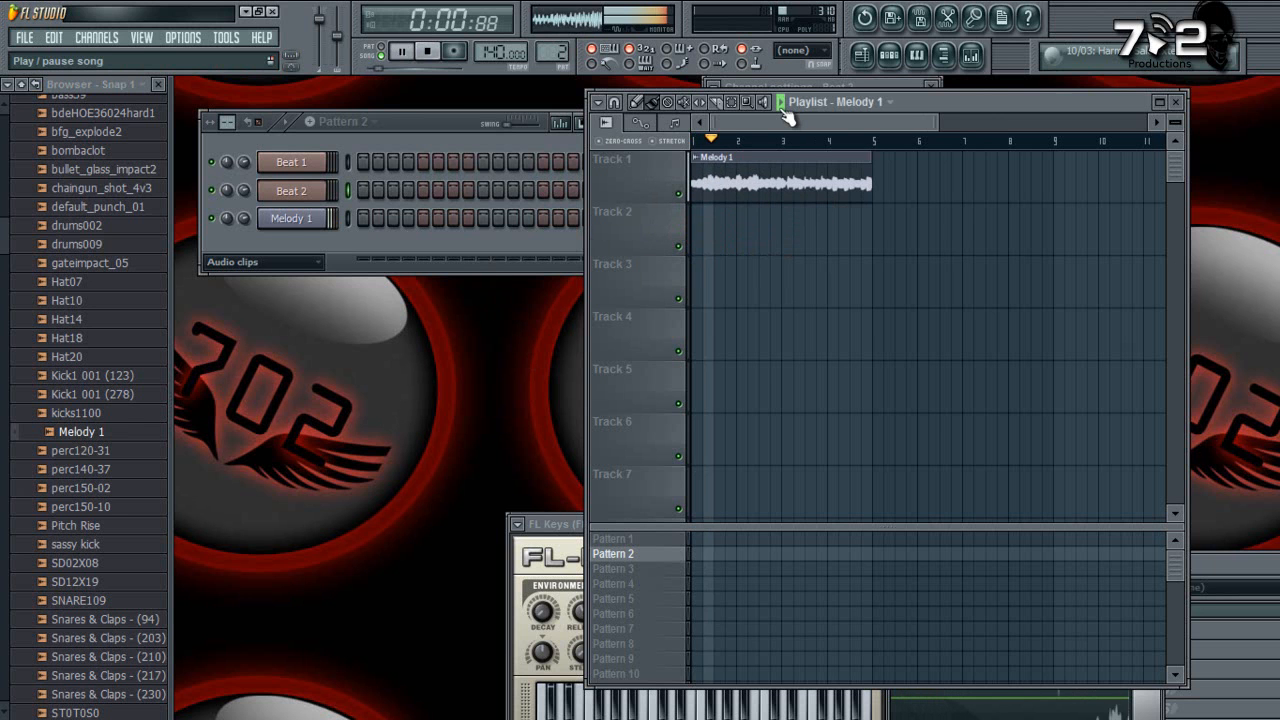